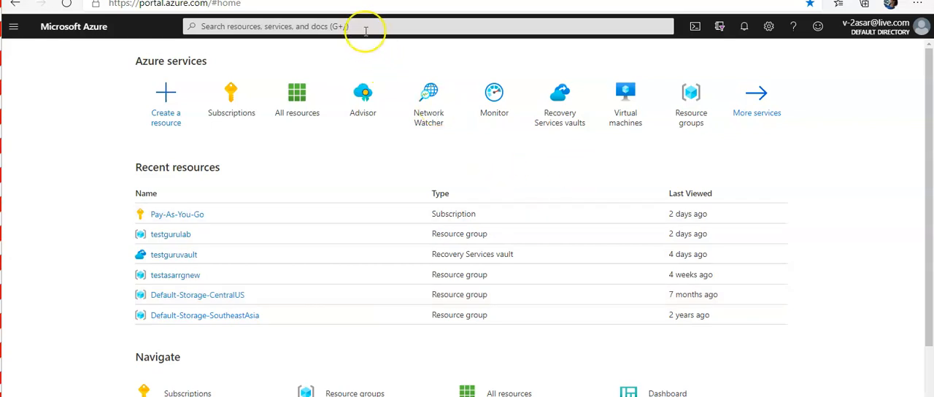
Step: Search the portal for 'security center' and open the Security Center service
type("azure")
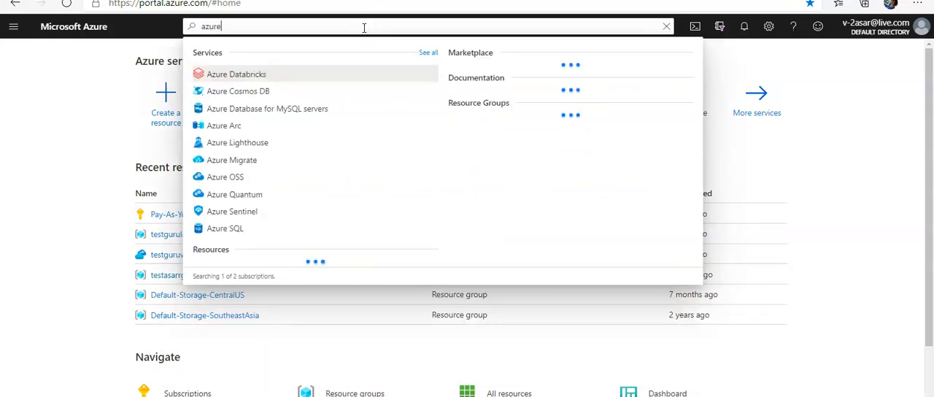
type("sec")
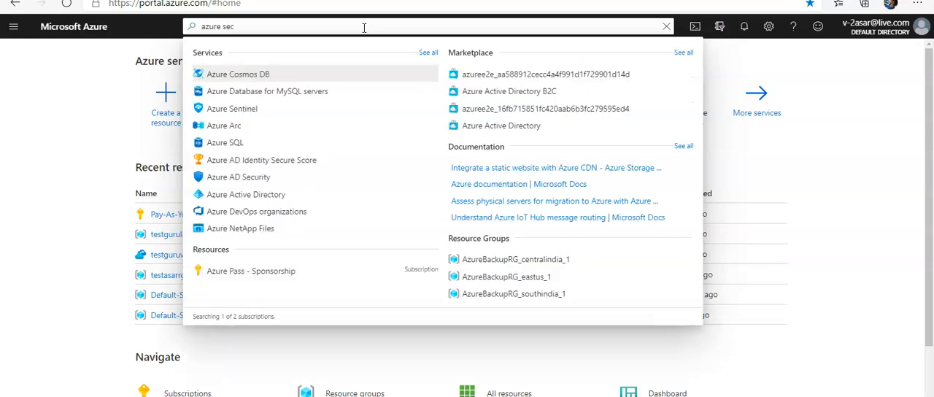
type("urity")
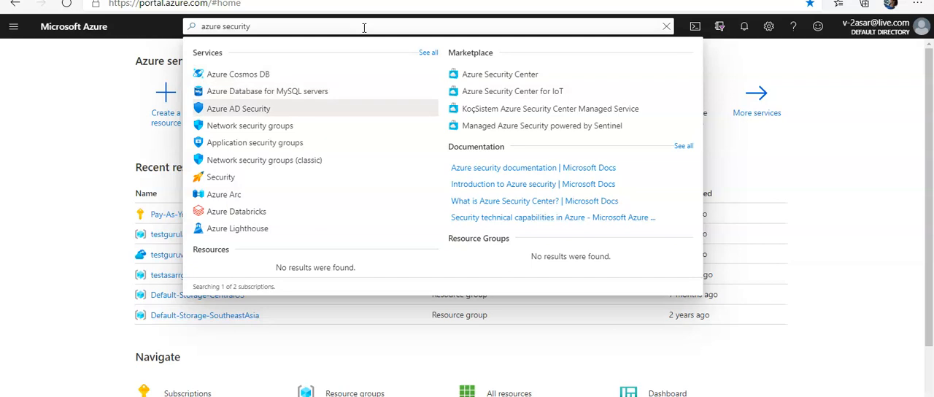
mouse_move(249, 125)
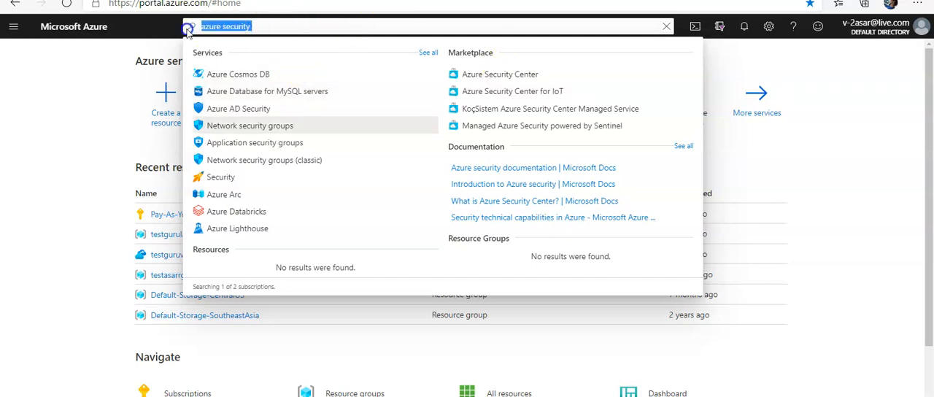
type("security cen")
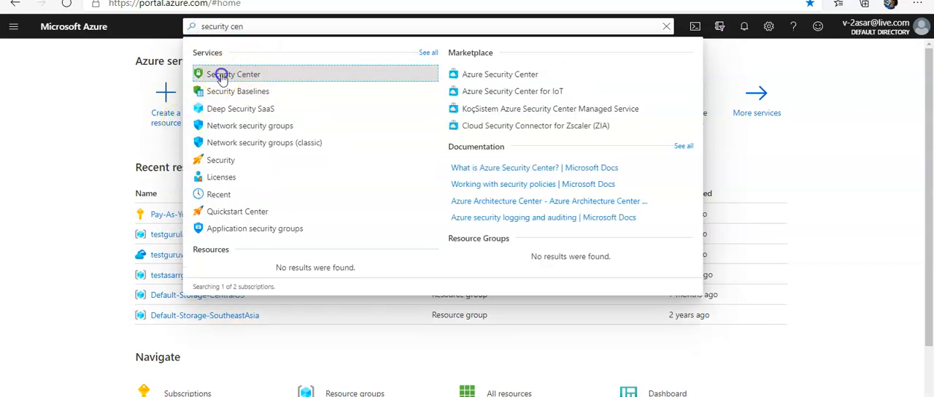
left_click(234, 73)
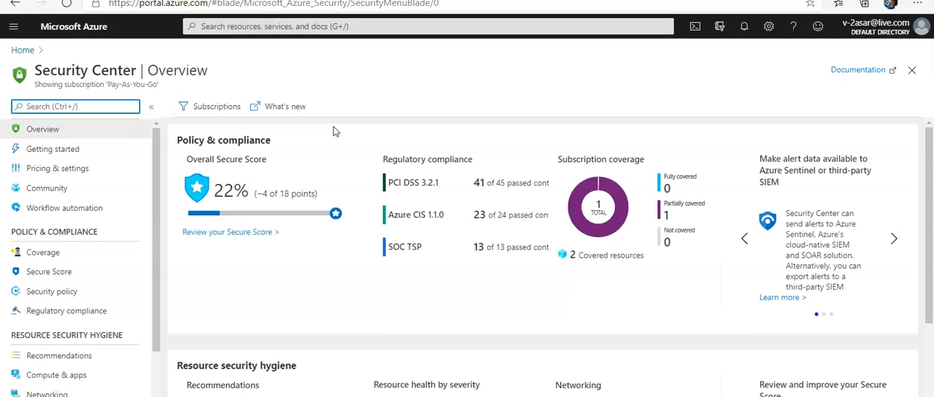
scroll("down", 3)
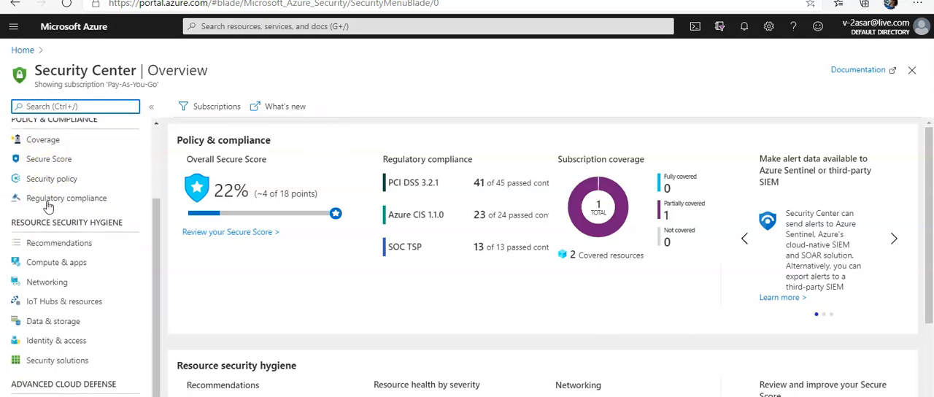
scroll("down", 3)
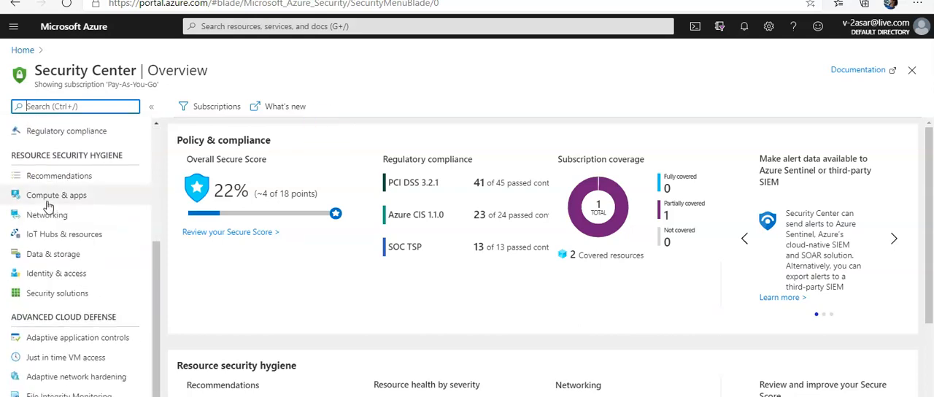
type("en")
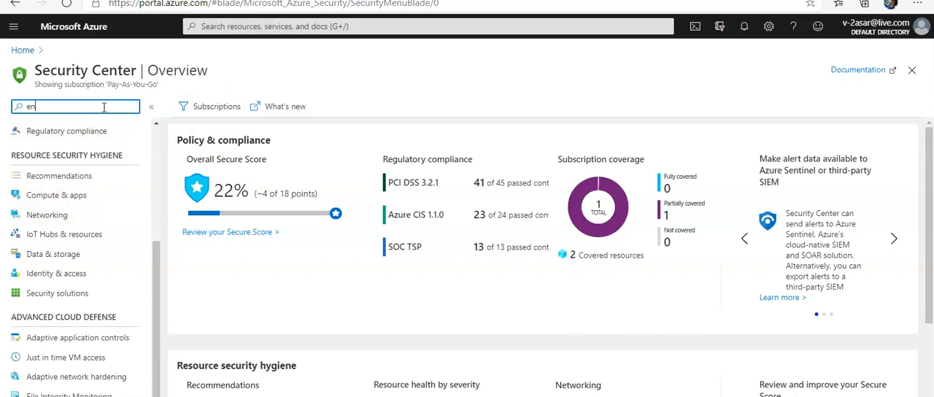
type("d")
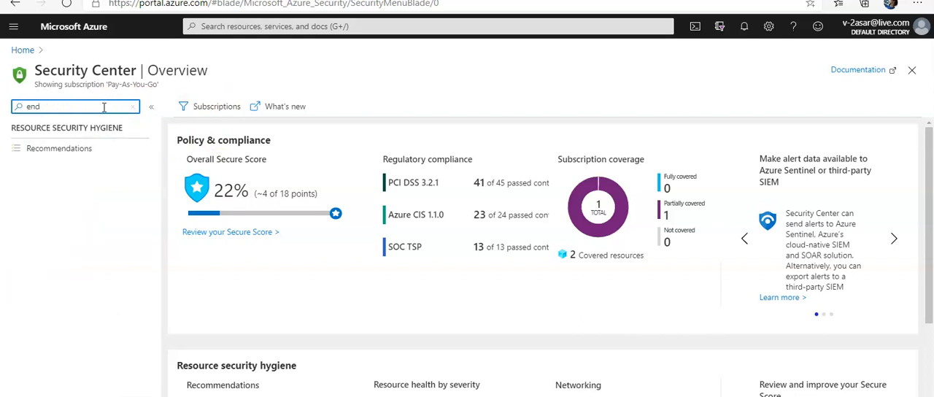
left_click(59, 148)
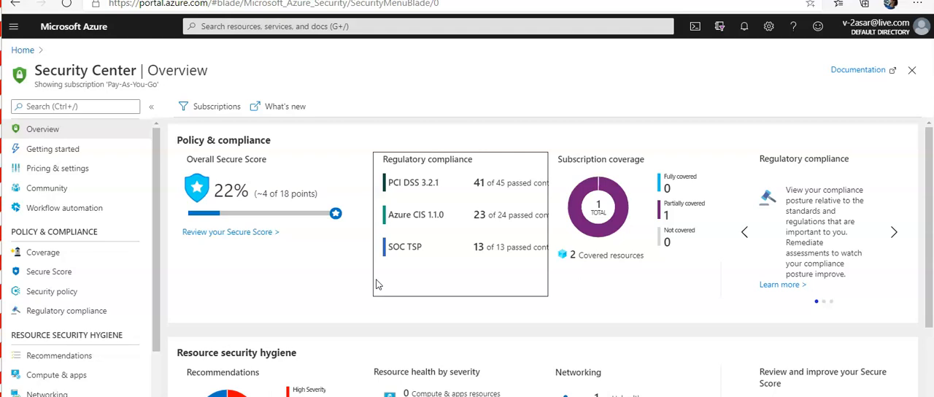
mouse_move(13, 62)
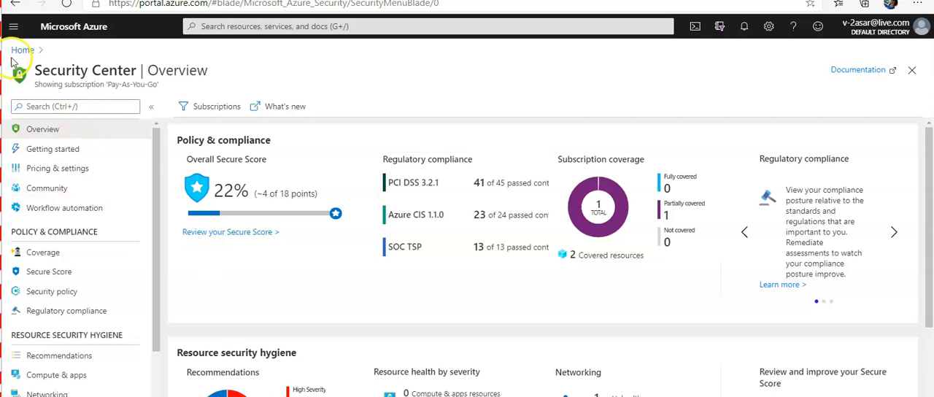
Step: From Home, create a new Windows Server 2016 Datacenter resource
left_click(21, 49)
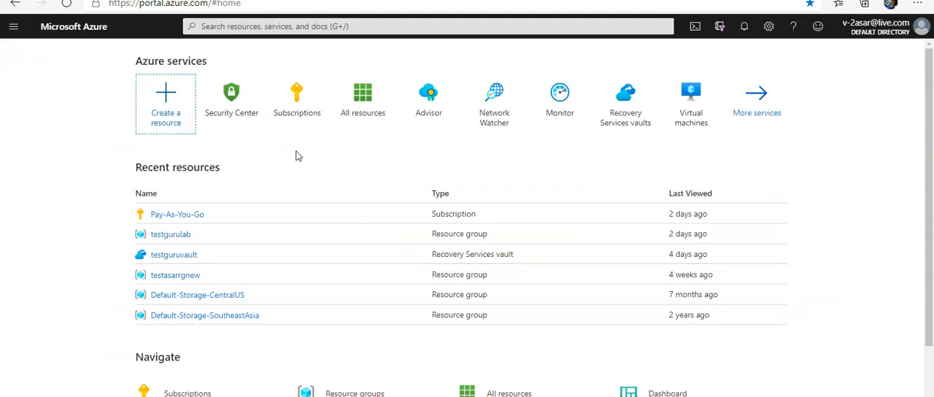
left_click(164, 102)
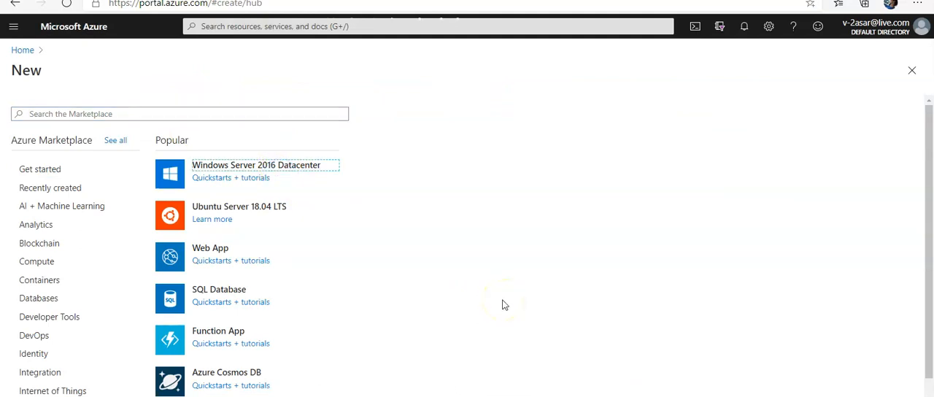
left_click(256, 164)
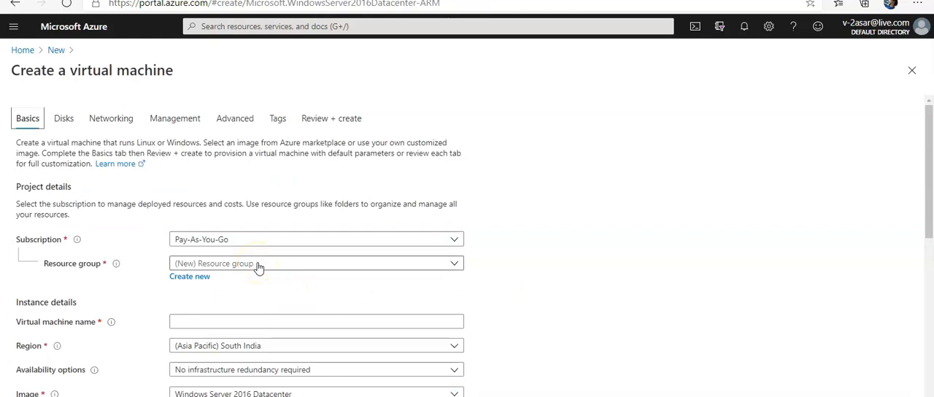
Step: Create resource group myResourceGroup, name the VM myVM, and set region (US) East US
left_click(190, 276)
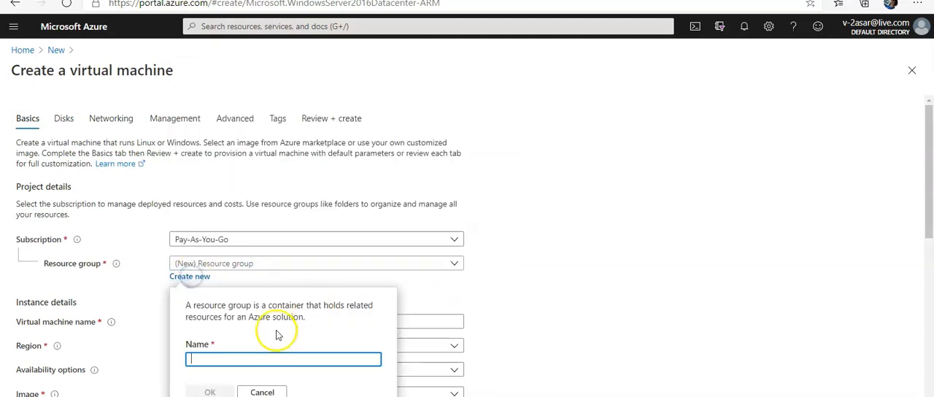
type("myResour")
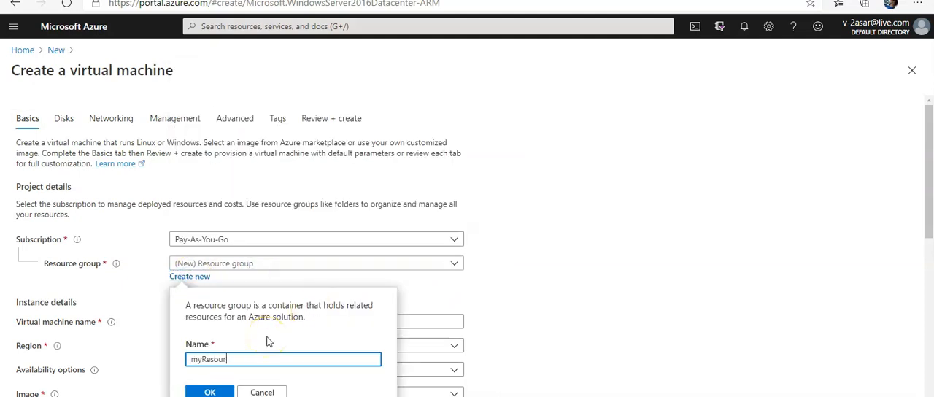
type("ceGroup")
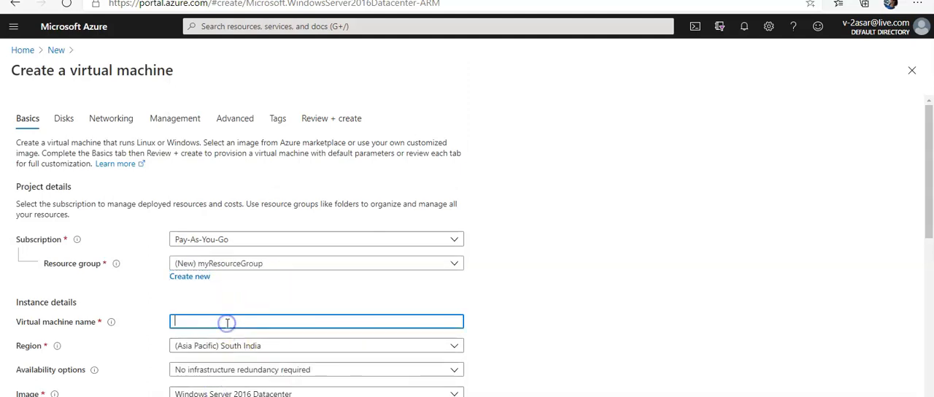
type("myVM")
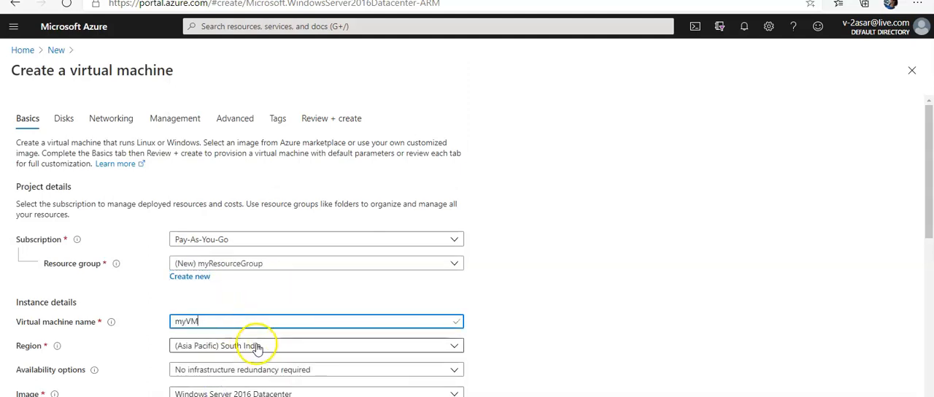
left_click(316, 345)
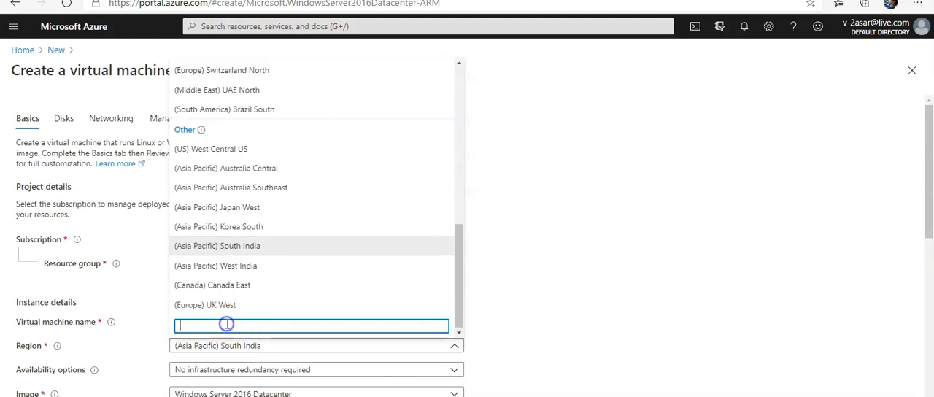
type("east")
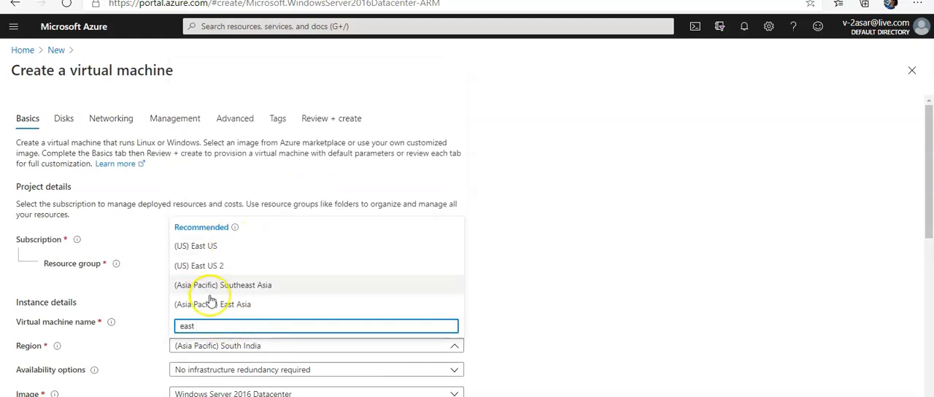
left_click(195, 245)
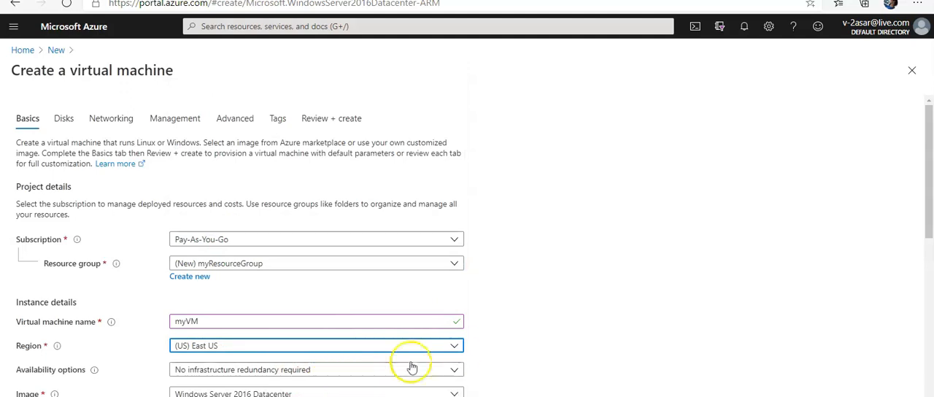
scroll("down", 3)
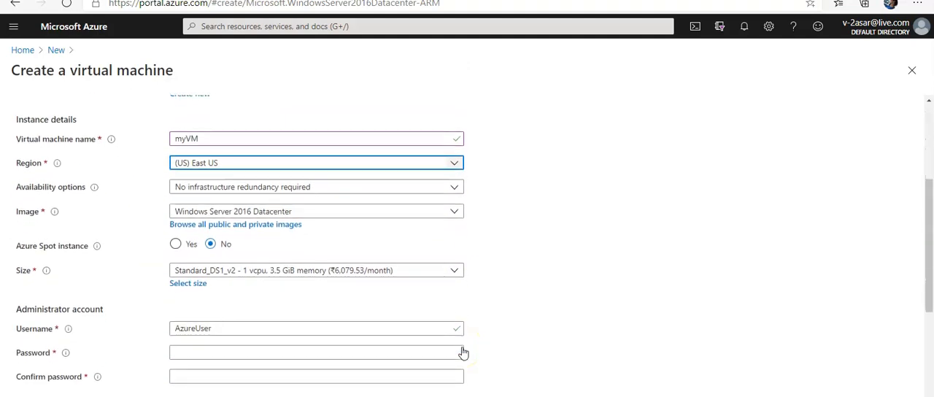
Step: Re-enter Ashish's administrator password, confirm RDP port 3389, and advance to Disks
scroll("down", 3)
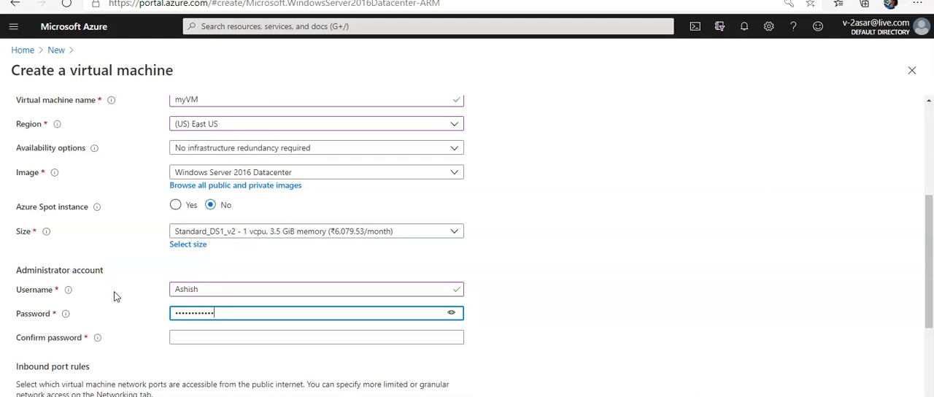
left_click(316, 336)
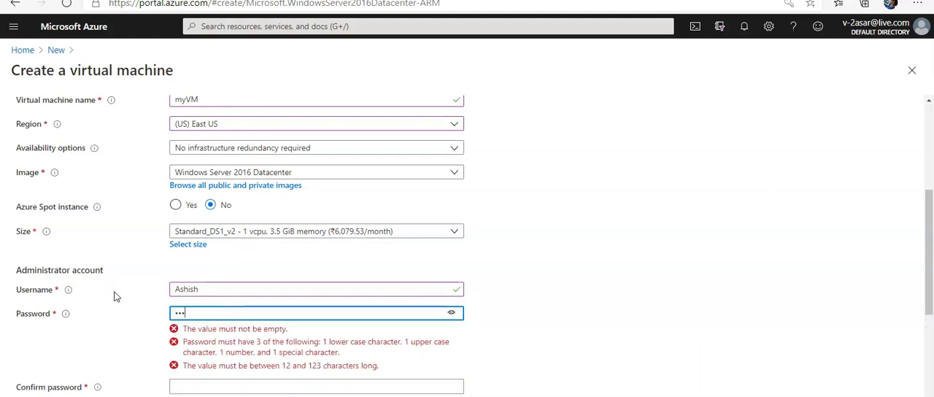
key("Backspace")
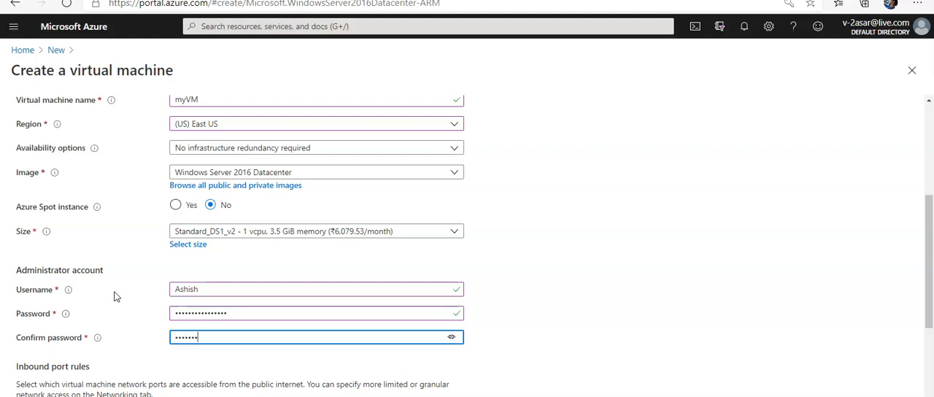
type("••••••")
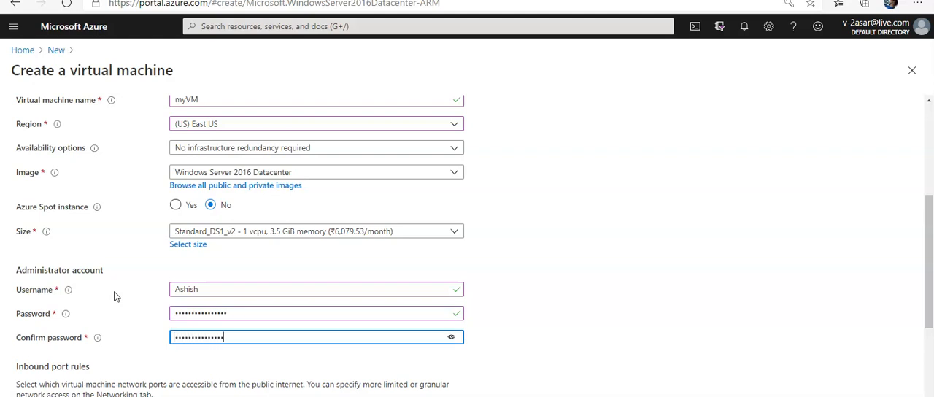
scroll("down", 3)
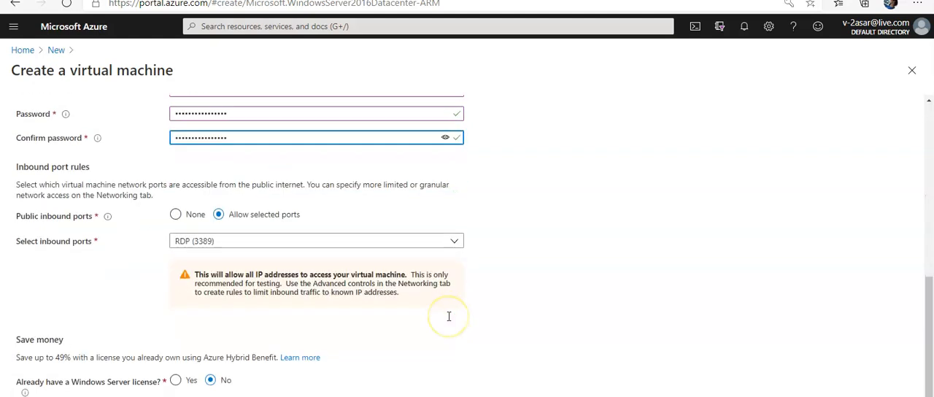
scroll("up", 3)
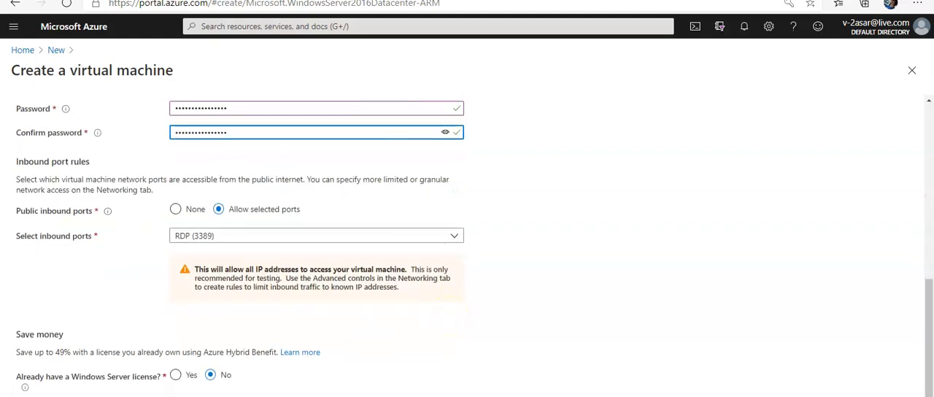
left_click(63, 118)
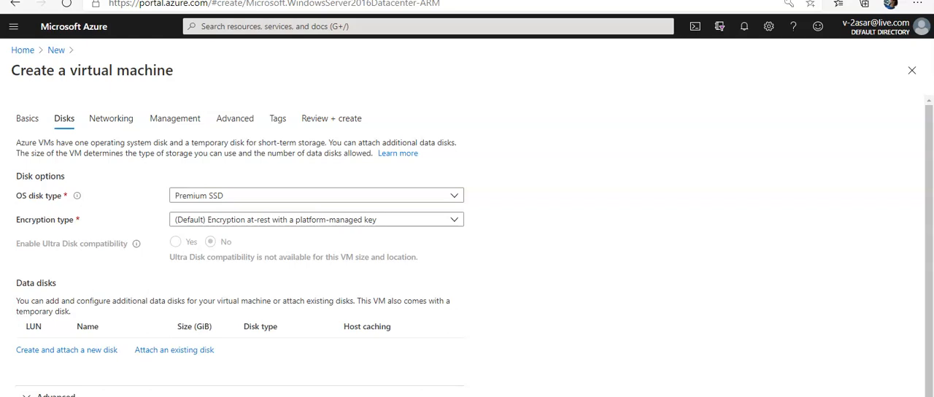
Step: Step past the Networking and Management tabs to the Advanced tab
left_click(112, 119)
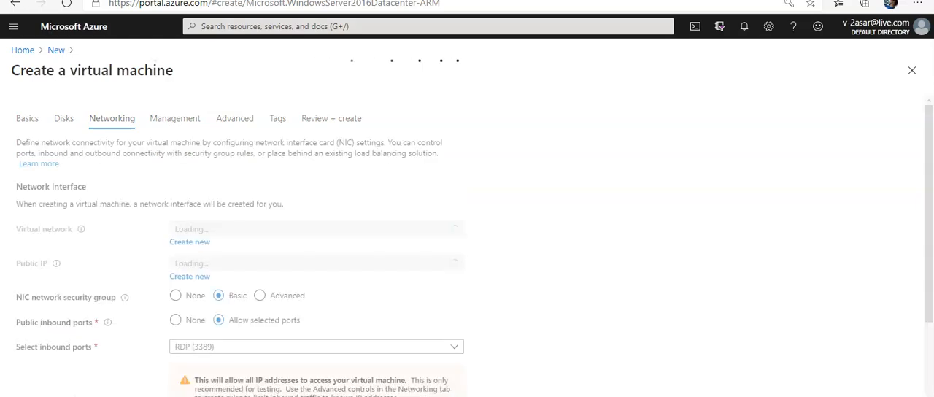
left_click(175, 118)
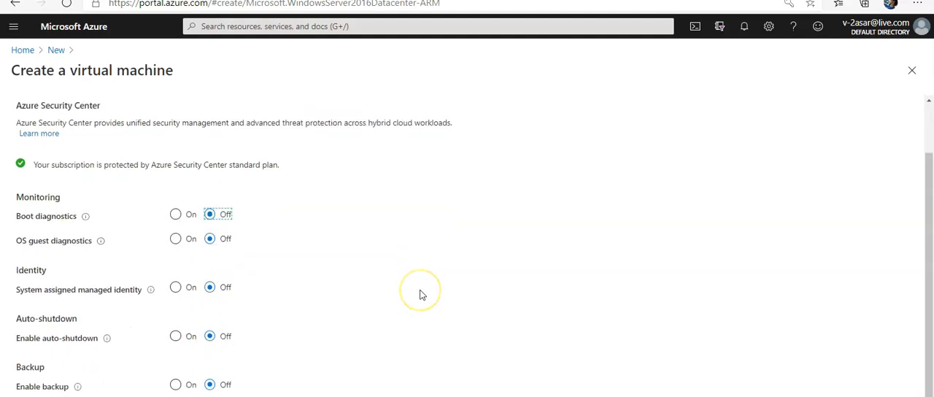
left_click(235, 118)
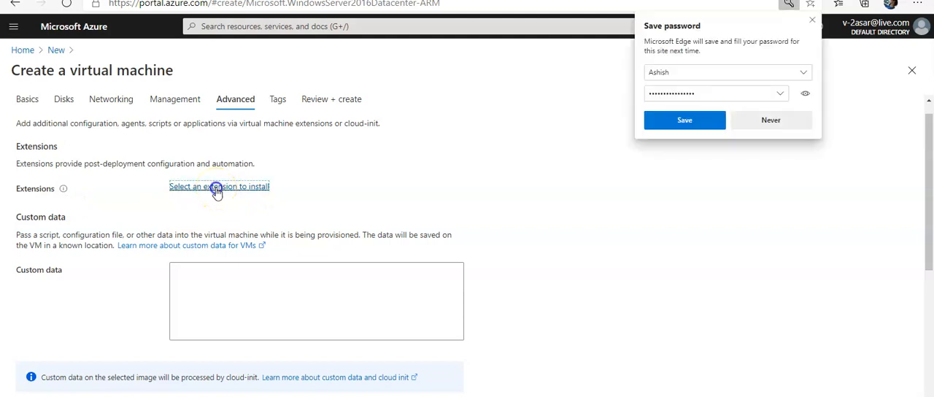
Step: Open the extension list, decline saving the password, and choose Microsoft Antimalware
left_click(219, 186)
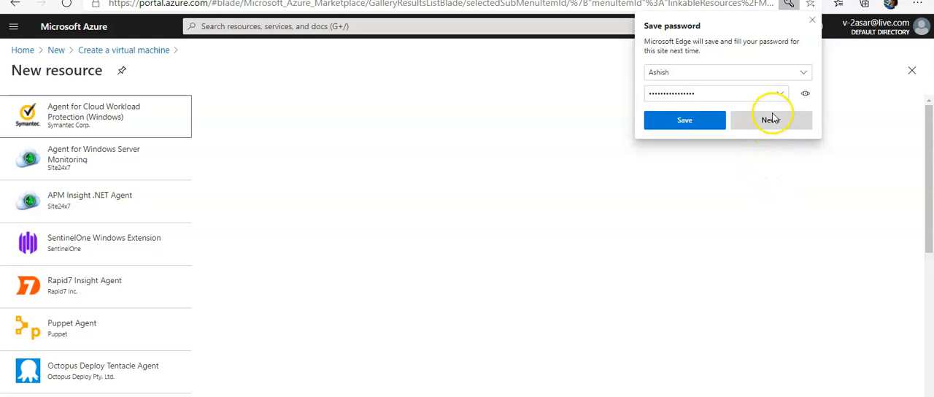
left_click(770, 120)
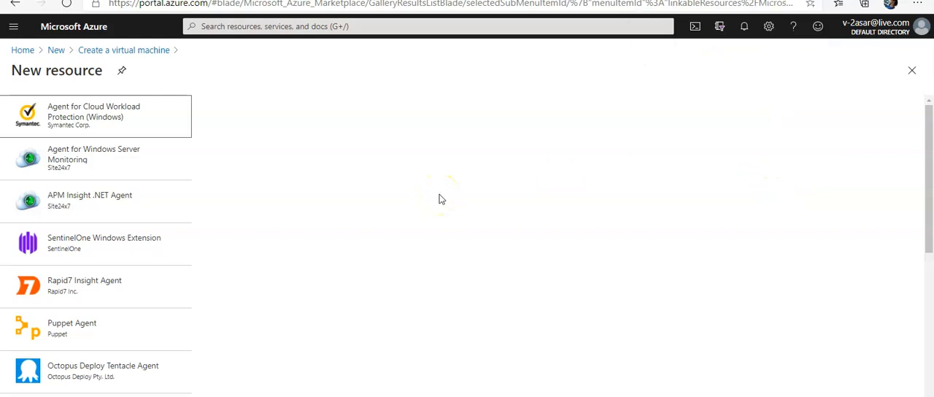
mouse_move(118, 280)
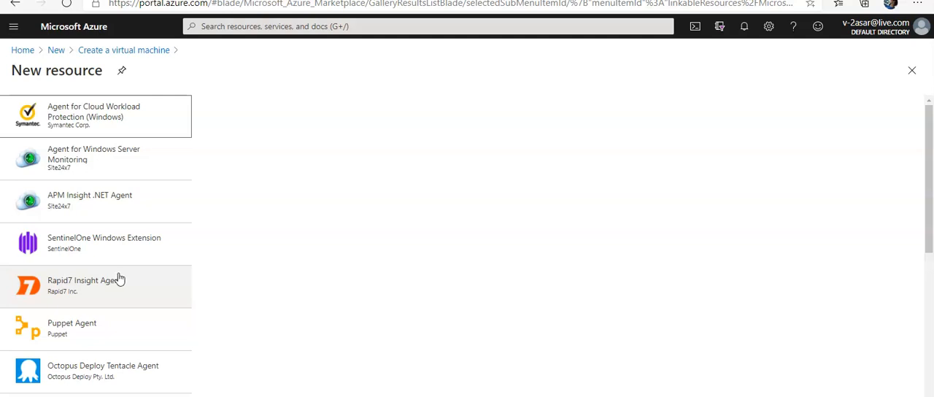
scroll("down", 3)
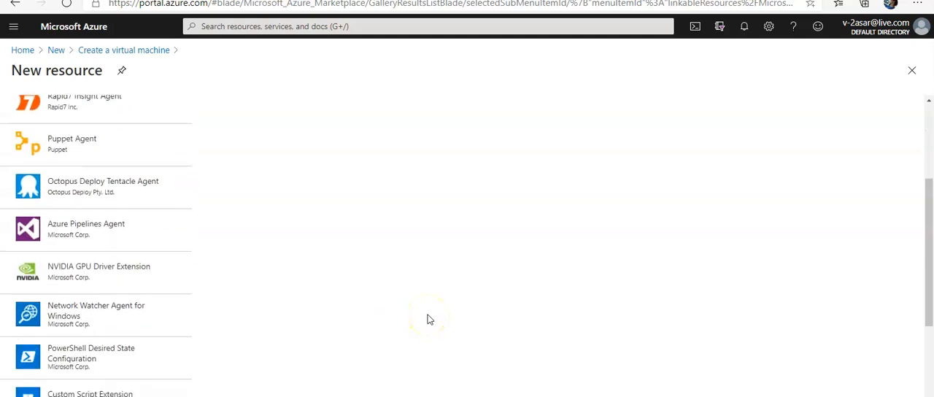
scroll("down", 3)
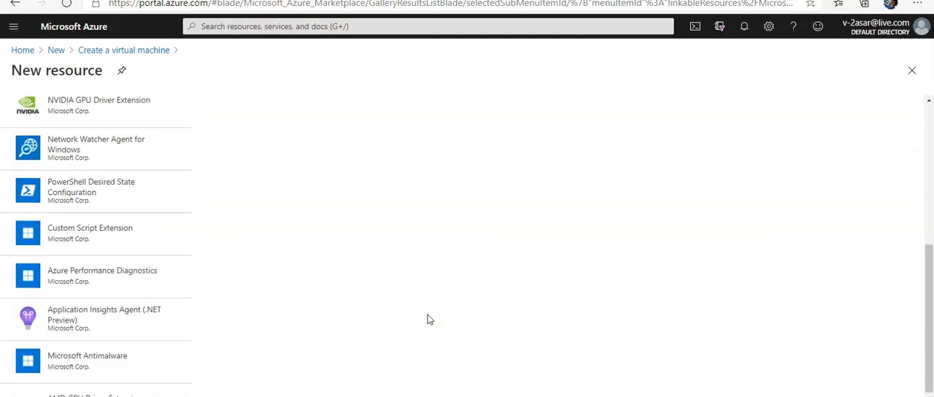
scroll("down", 3)
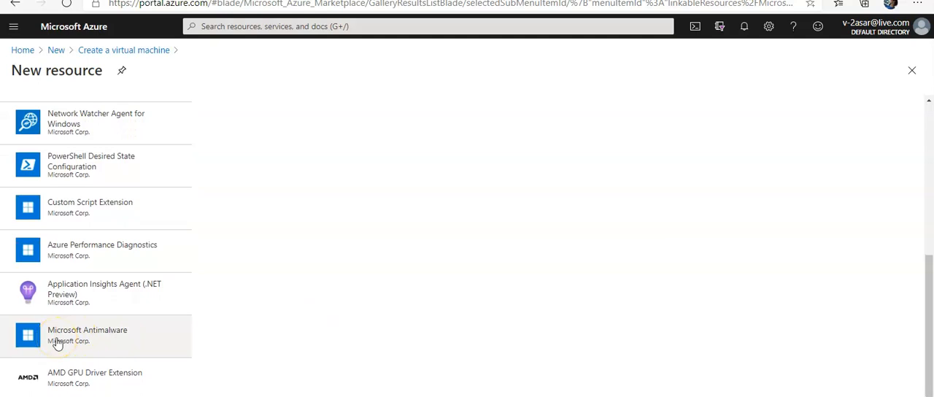
left_click(87, 335)
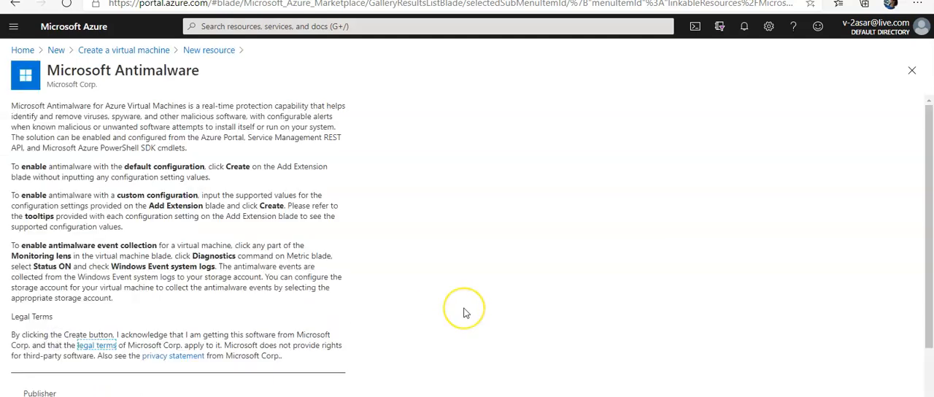
mouse_move(466, 313)
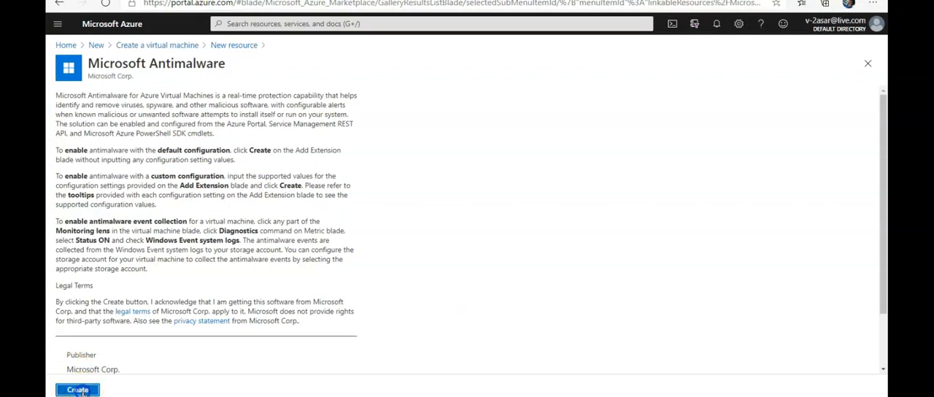
Step: Start installing Microsoft Antimalware and exclude file extensions .mdf;.log
left_click(76, 388)
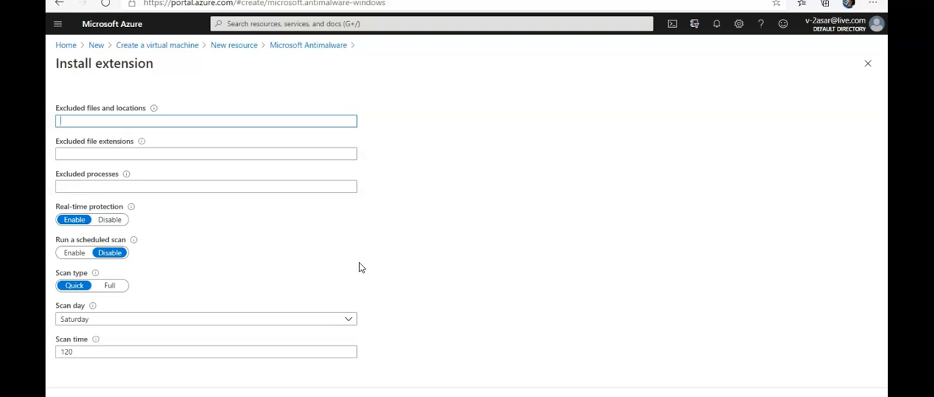
mouse_move(100, 318)
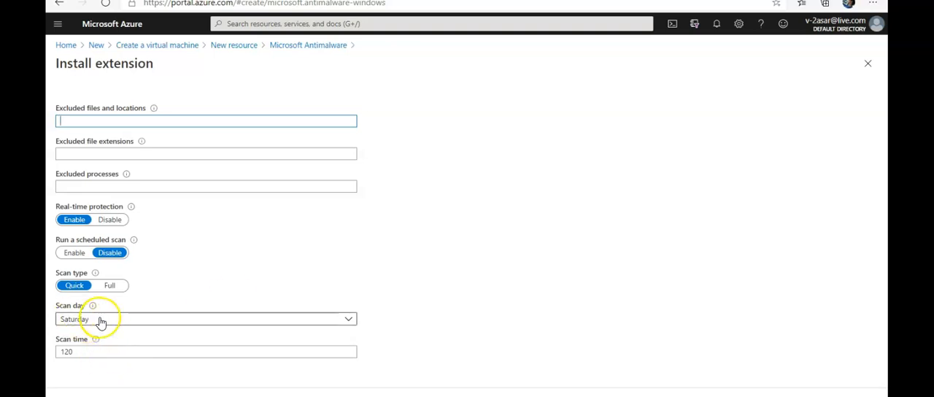
mouse_move(96, 338)
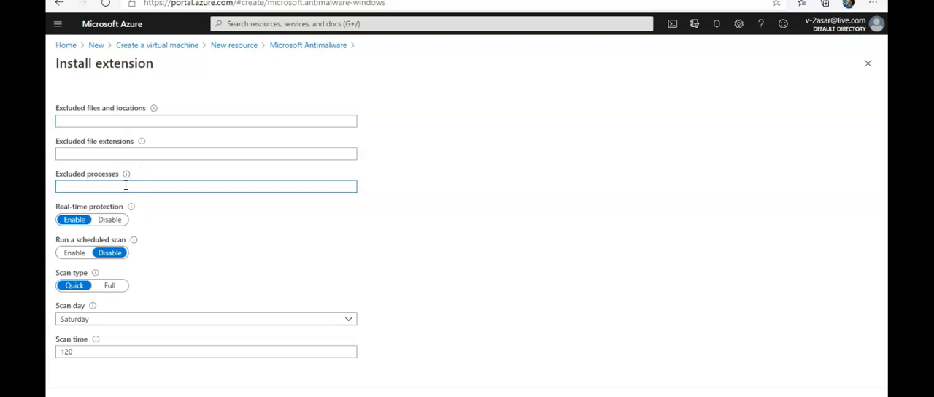
left_click(205, 120)
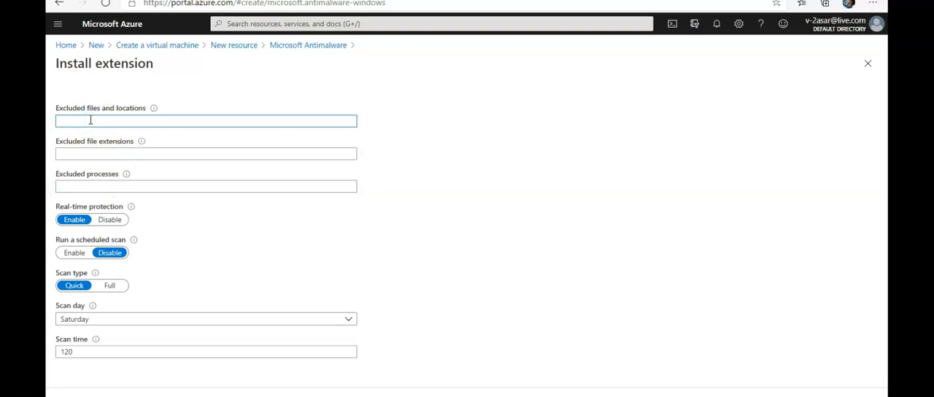
type(".md")
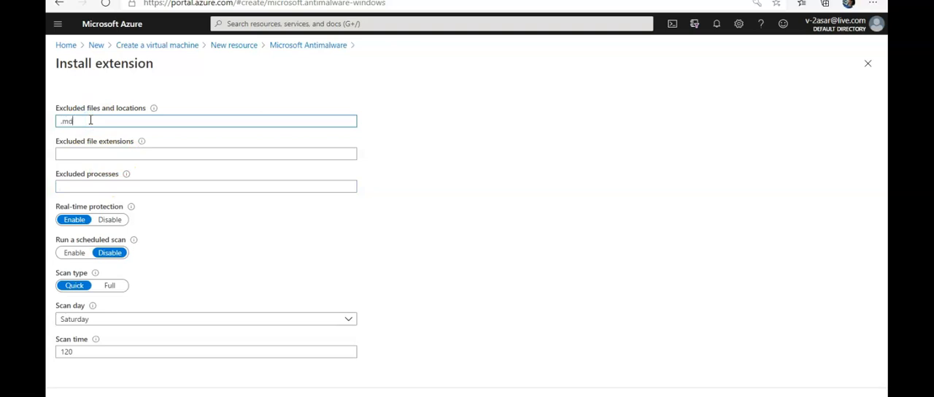
type("f")
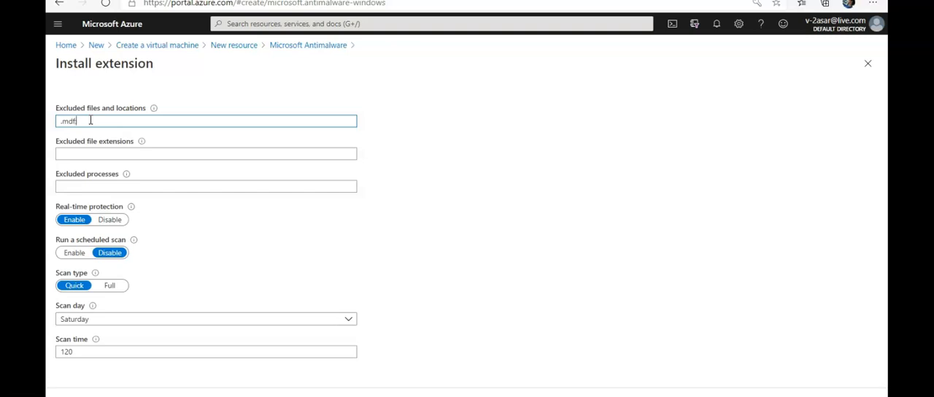
type(".log")
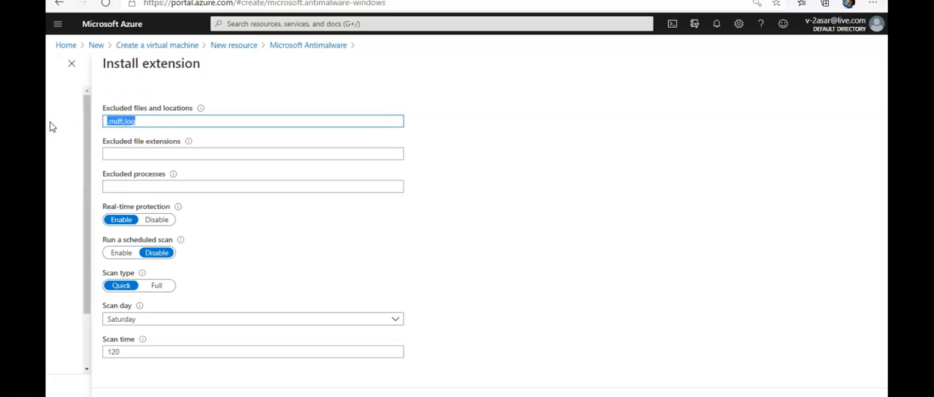
left_click(253, 153)
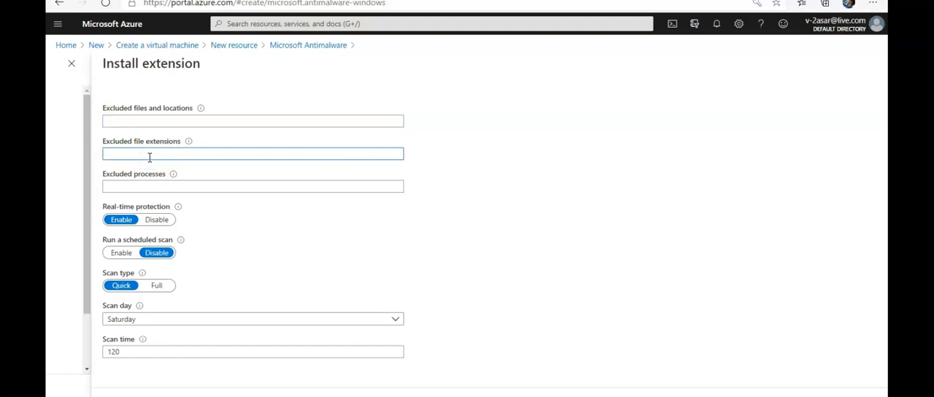
type(".mdf;.log")
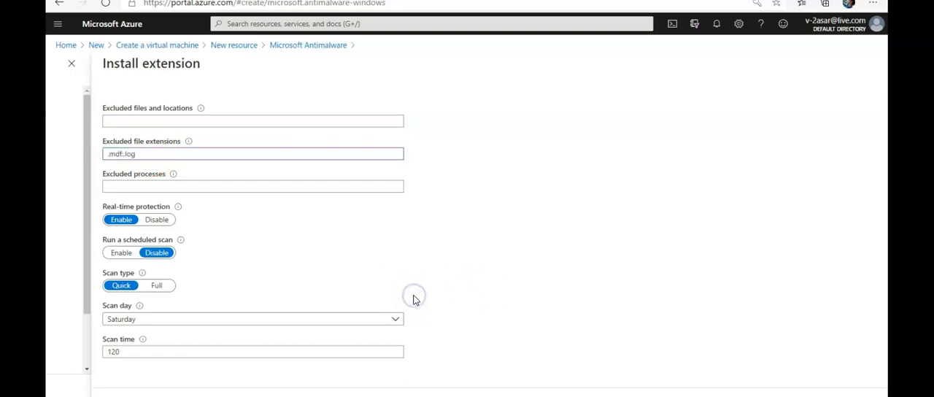
Step: Enter SQLServr.exe as the excluded process
left_click(253, 186)
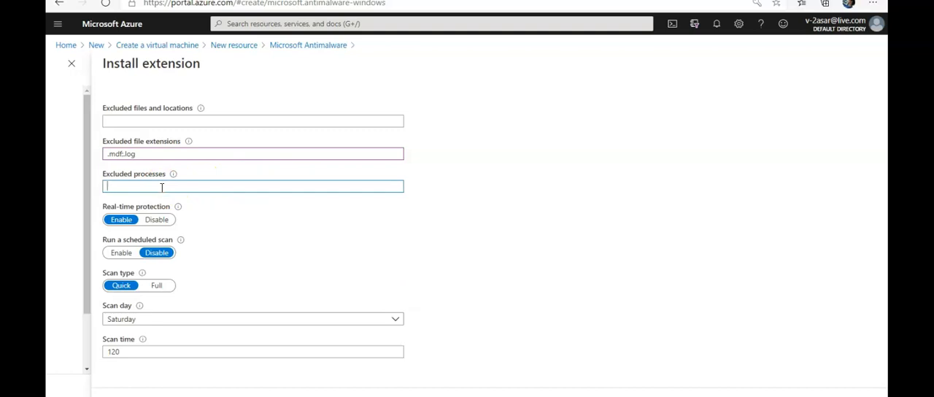
type("s")
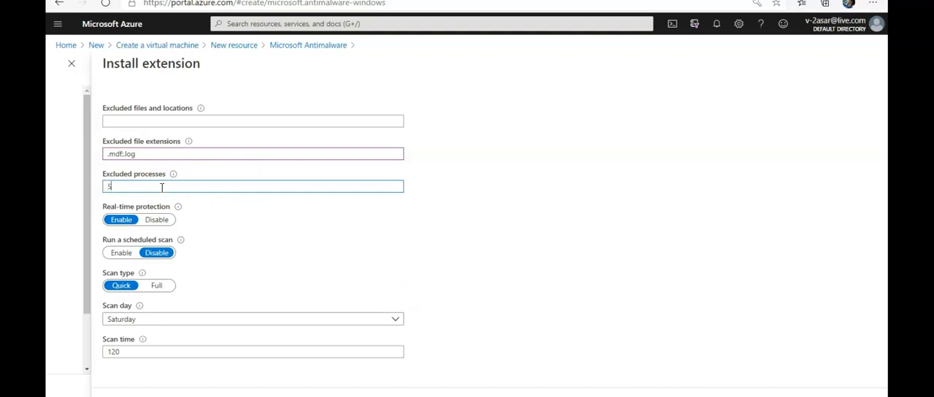
type("SQLServer")
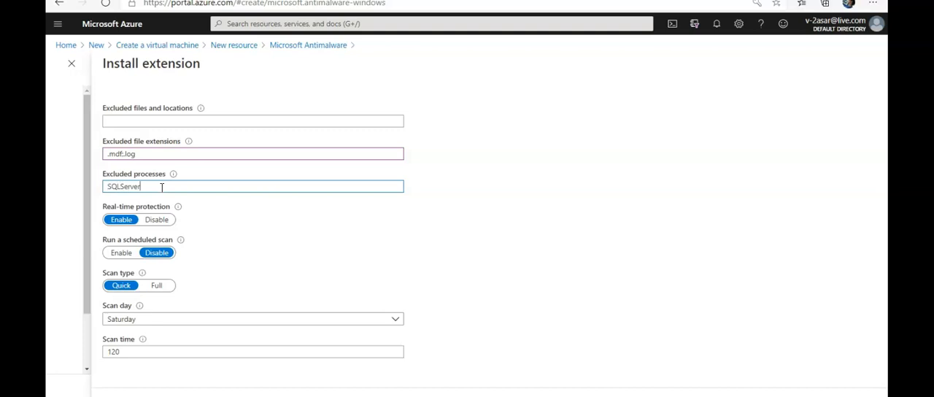
key("BackSpace")
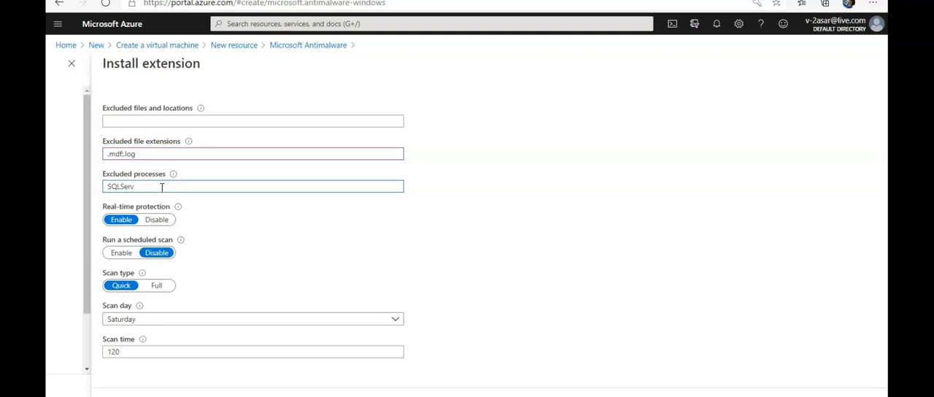
type("r.exe")
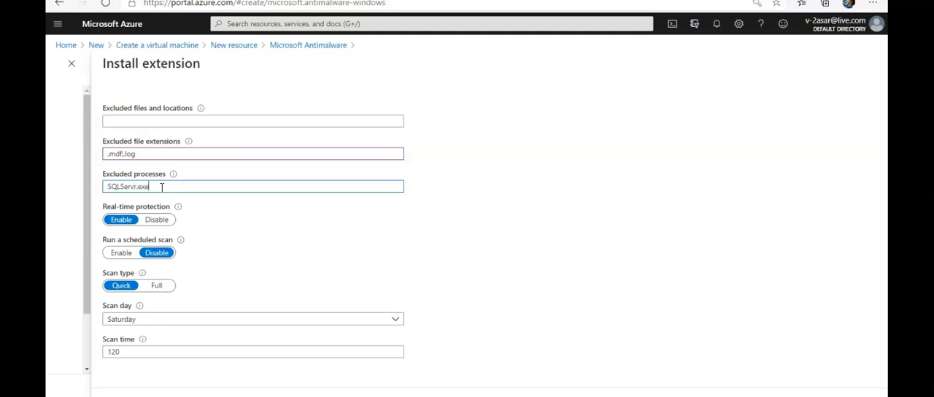
mouse_move(419, 283)
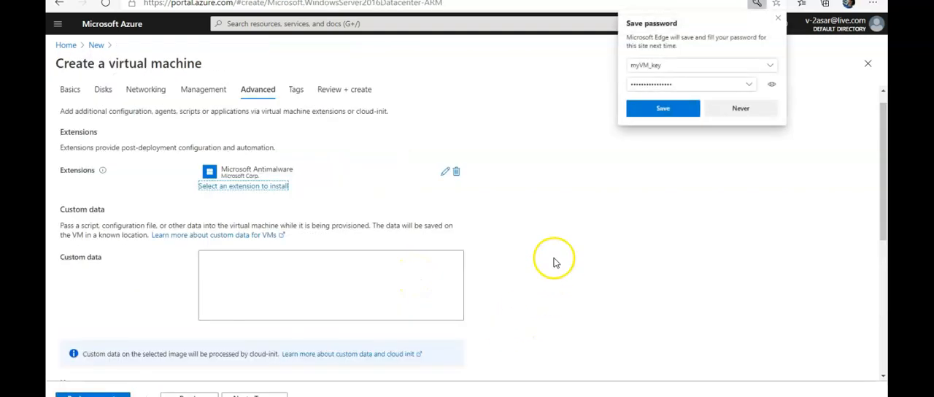
Step: Dismiss the save-password prompt, review the myVM settings, and start deployment
left_click(739, 108)
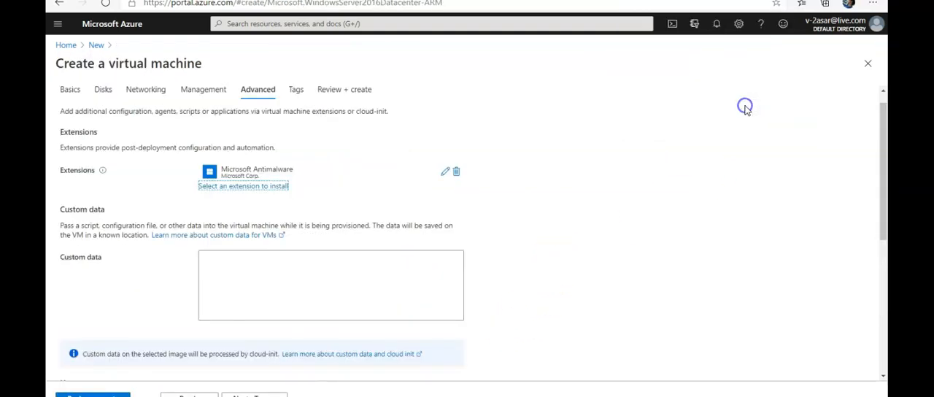
scroll("down", 3)
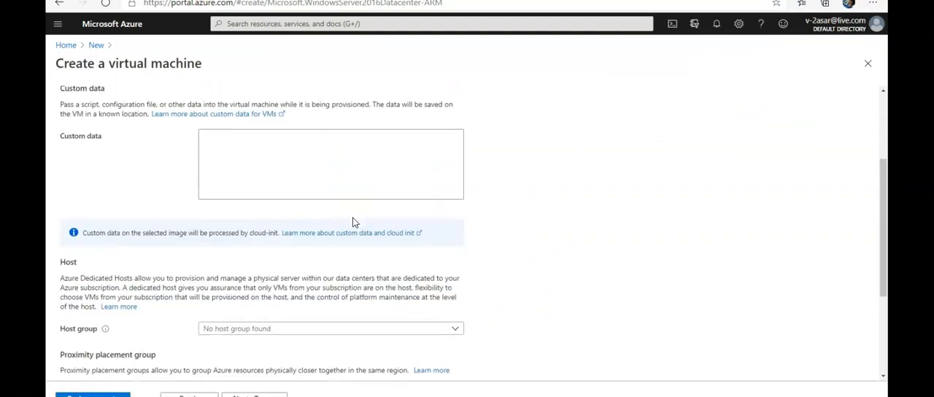
left_click(344, 106)
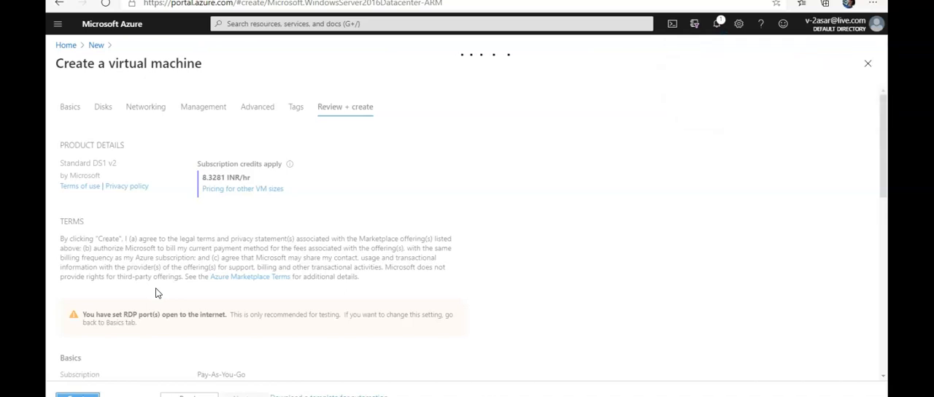
left_click(77, 394)
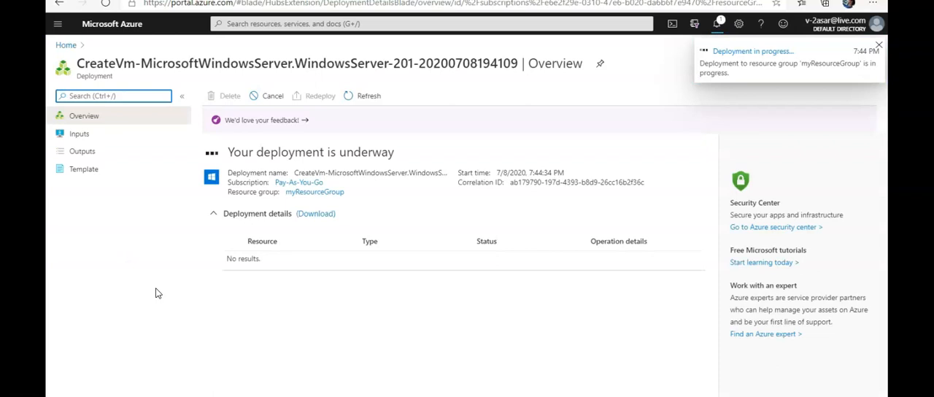
Step: Check notifications for the completed deployment and go to the myVM resource
left_click(879, 45)
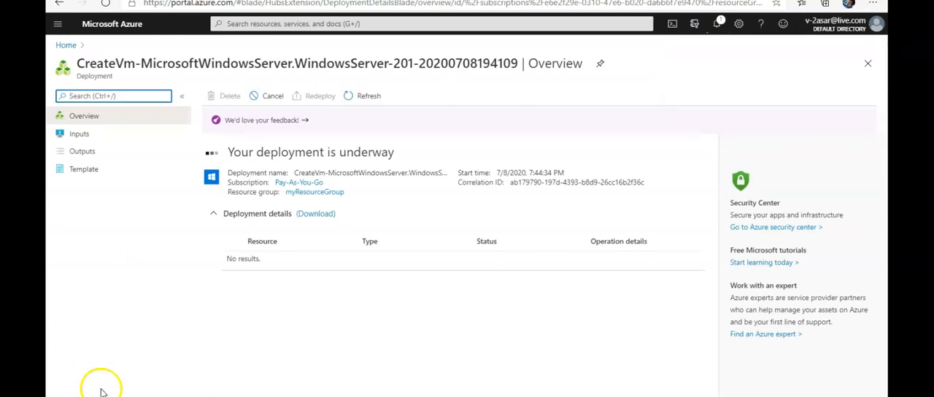
left_click(716, 23)
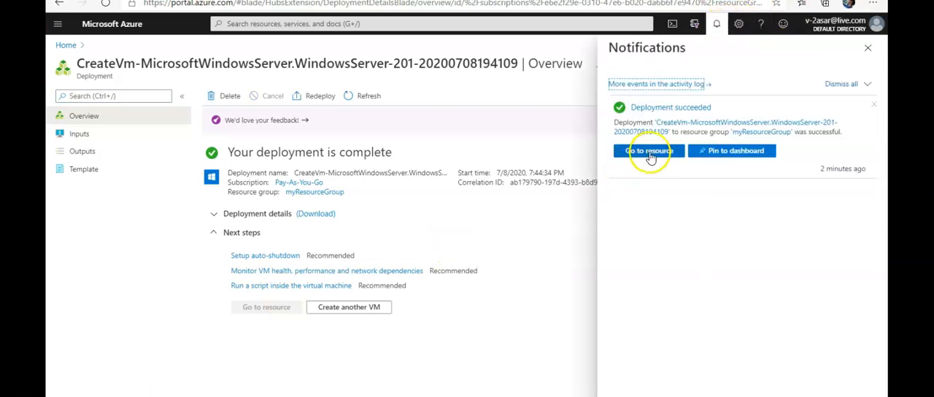
left_click(648, 151)
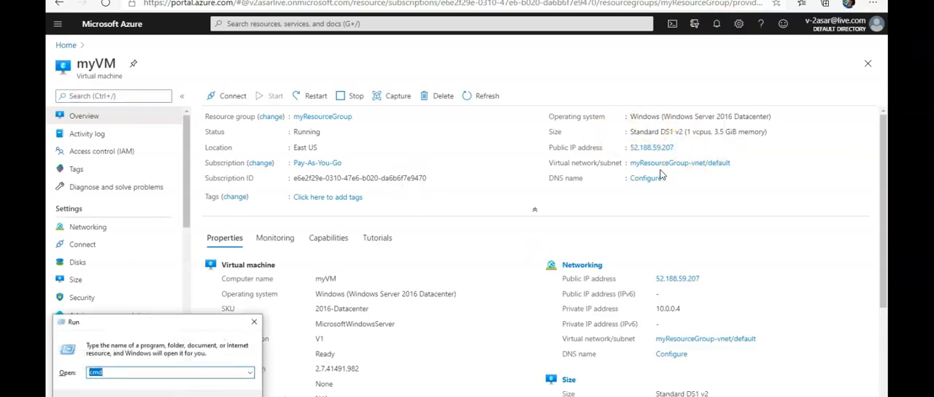
Step: Open Remote Desktop Connection and connect to 52.188.59.207
left_click(253, 322)
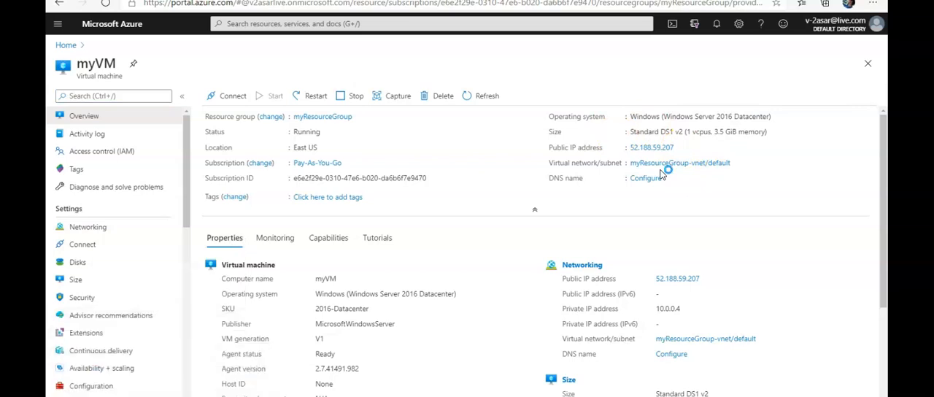
left_click(233, 95)
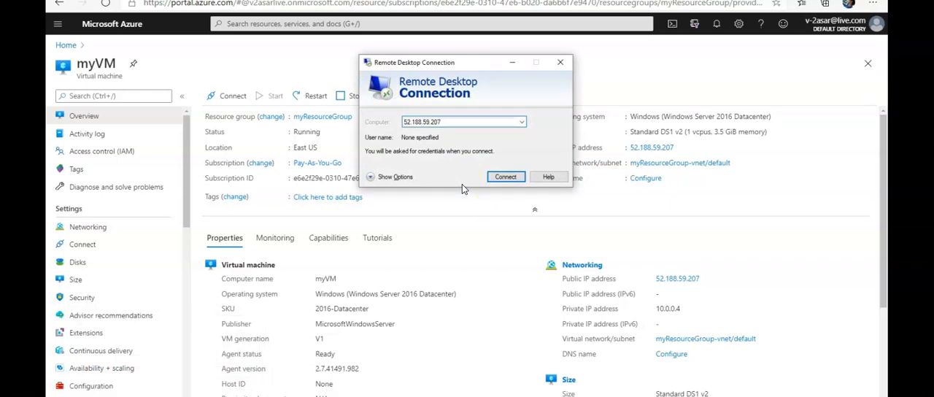
left_click(505, 176)
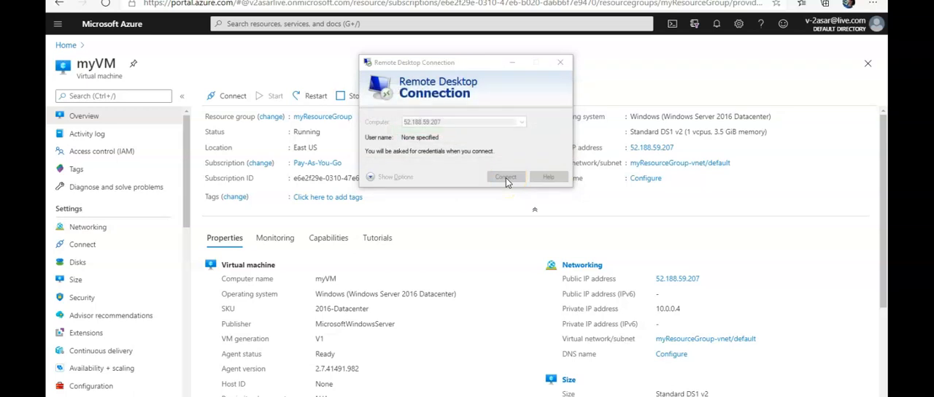
left_click(505, 177)
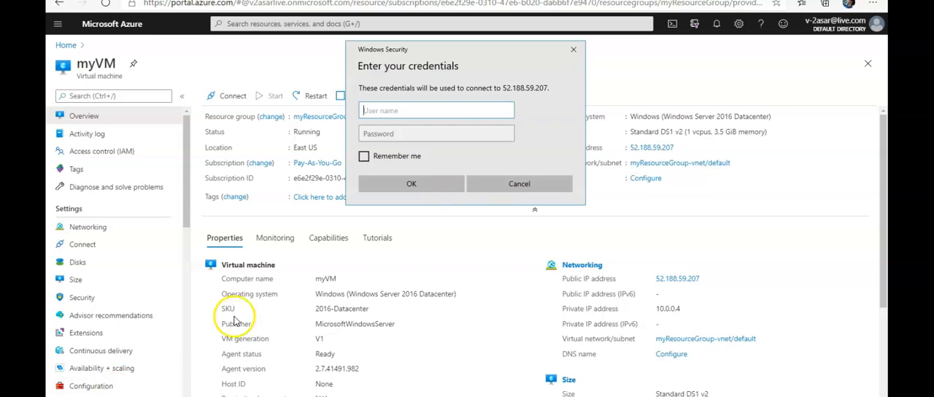
Step: Sign in as ashish and accept the certificate warning
type("ashish")
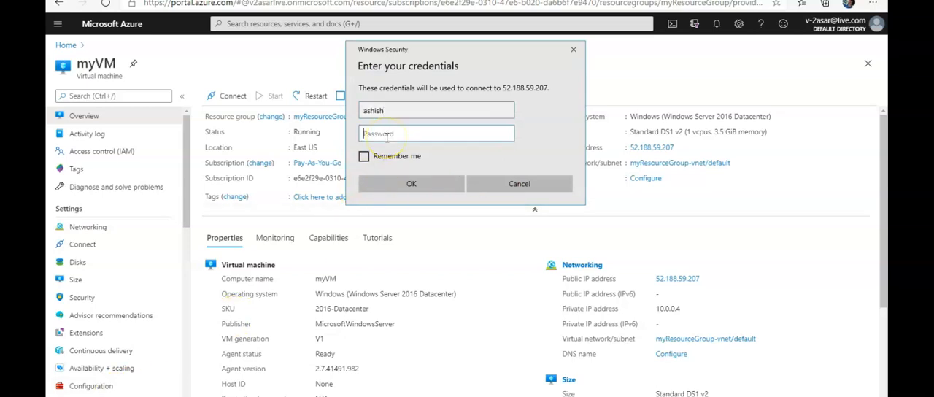
type("password")
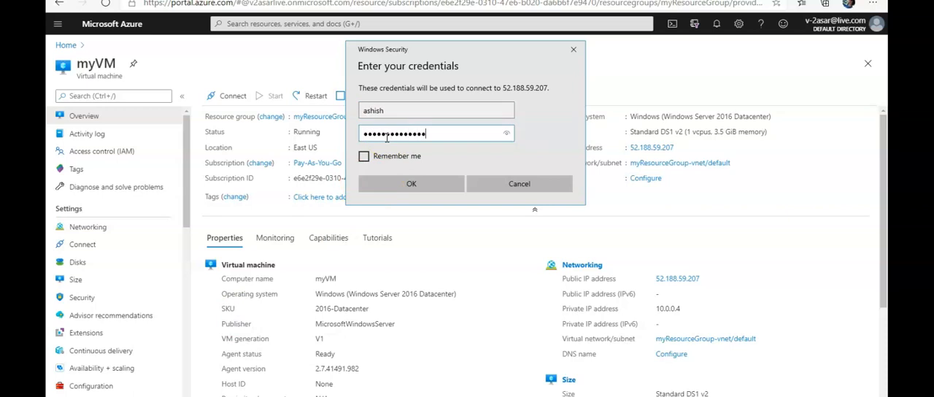
left_click(411, 183)
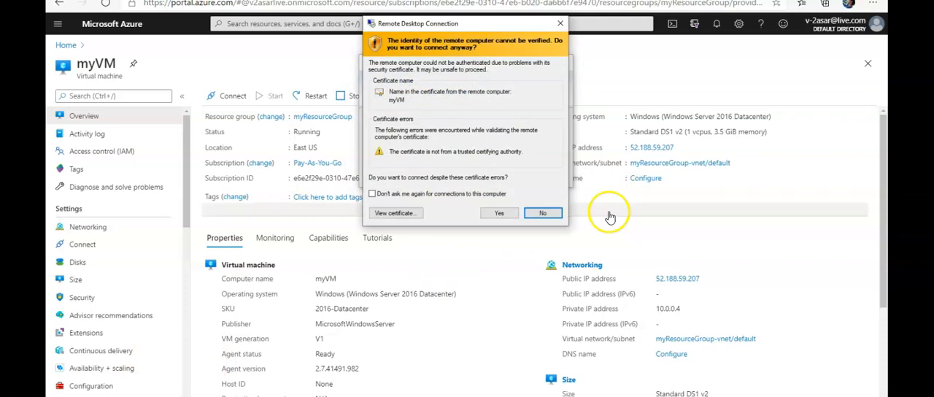
left_click(498, 212)
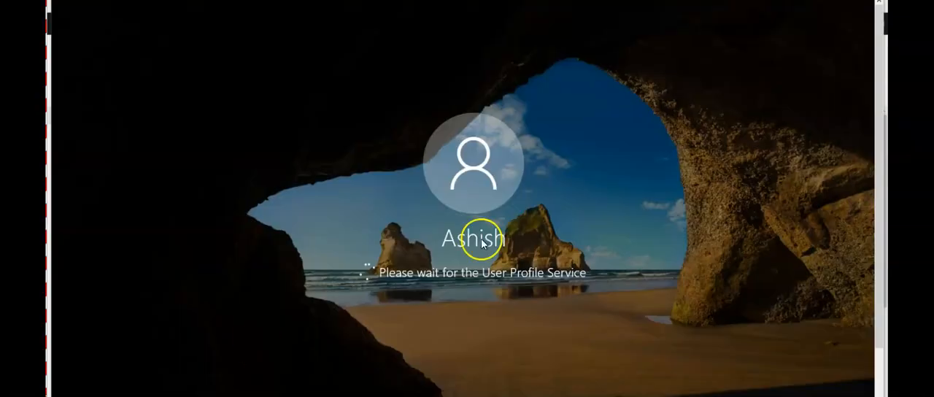
mouse_move(356, 324)
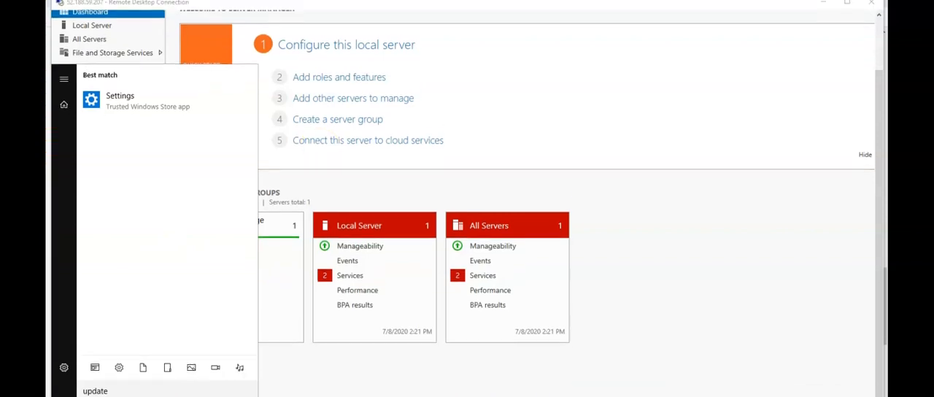
Step: Open Settings from the Start search and go to Update & security
left_click(120, 100)
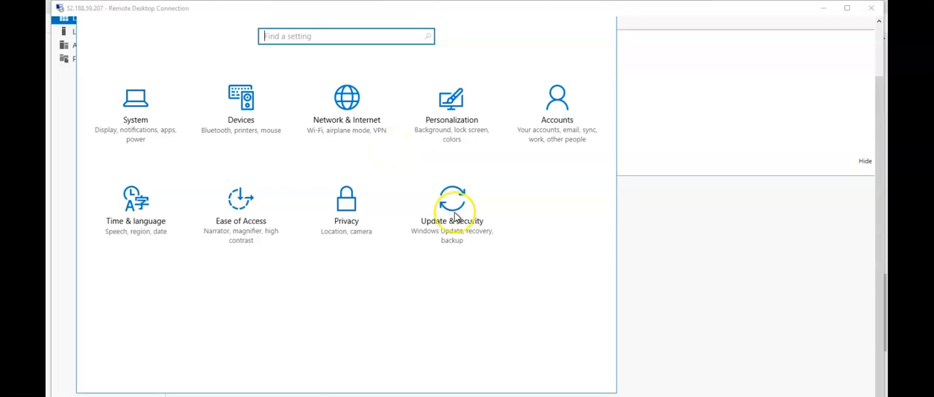
left_click(451, 212)
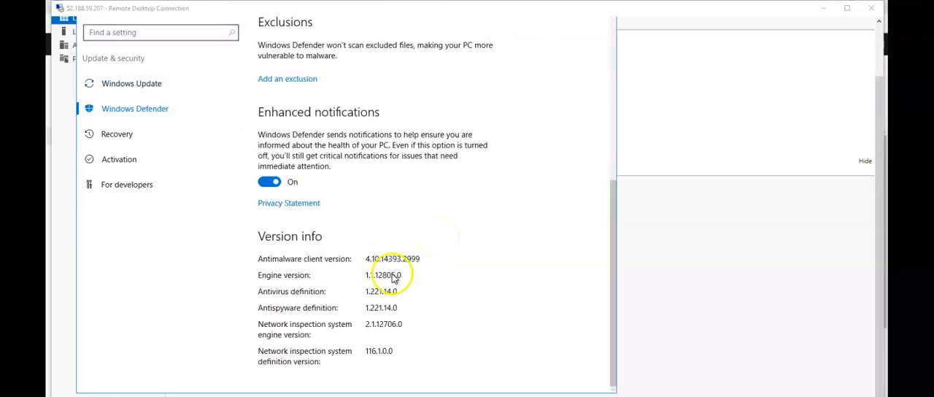
mouse_move(354, 268)
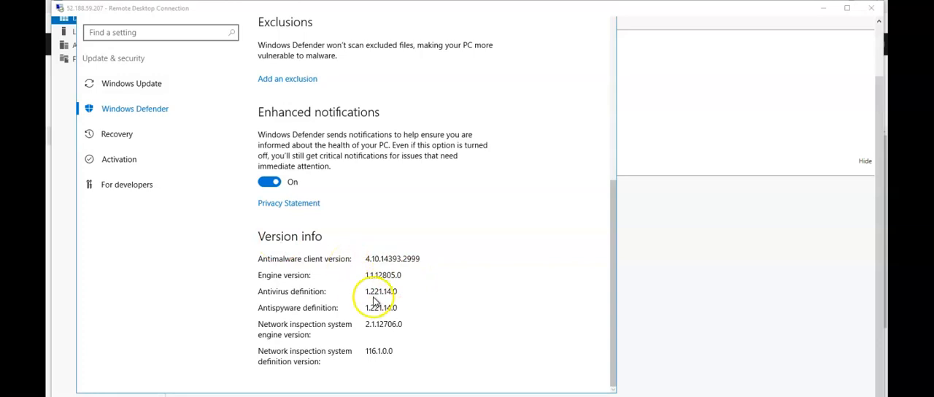
mouse_move(612, 272)
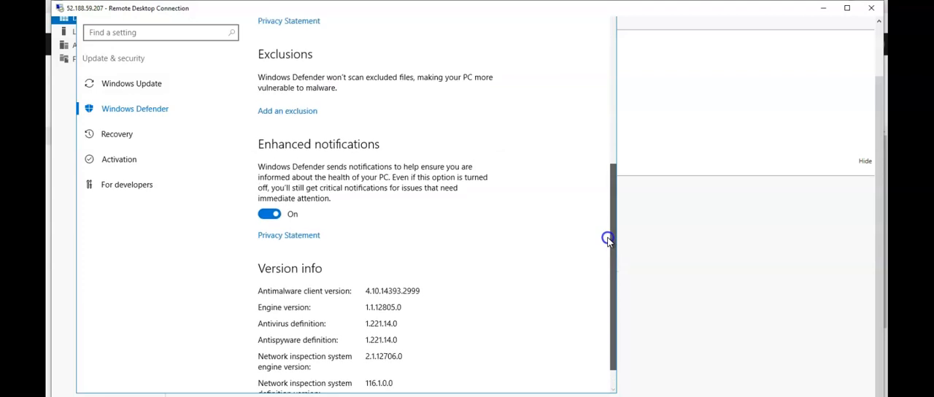
Step: View Defender exclusions listing .log, .mdf file types and the SQLServr.exe process
scroll("up", 3)
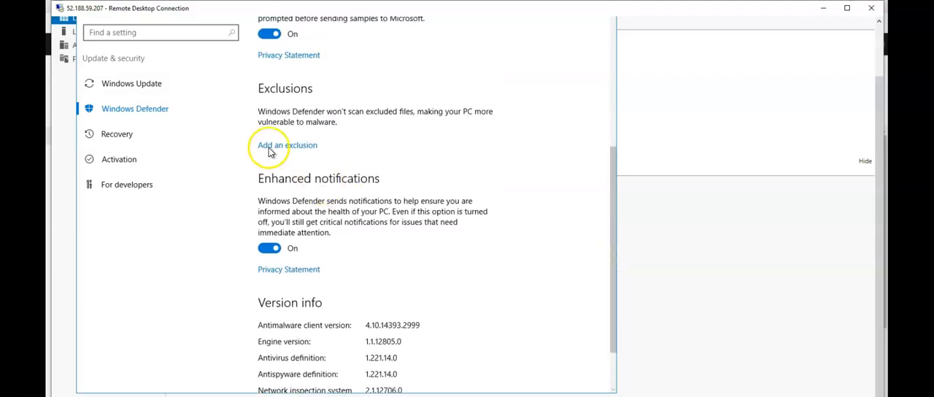
left_click(286, 144)
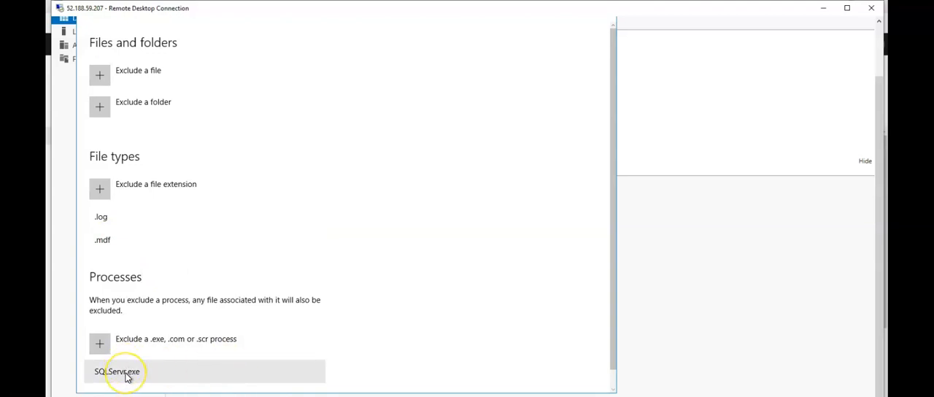
mouse_move(203, 343)
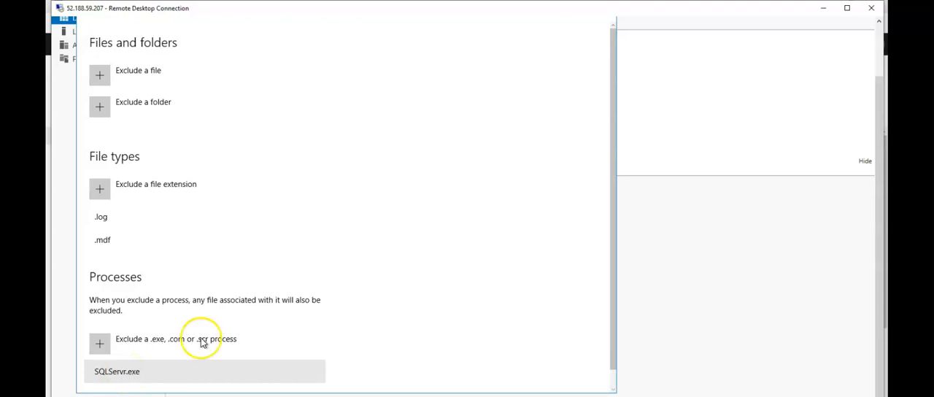
scroll("down", 3)
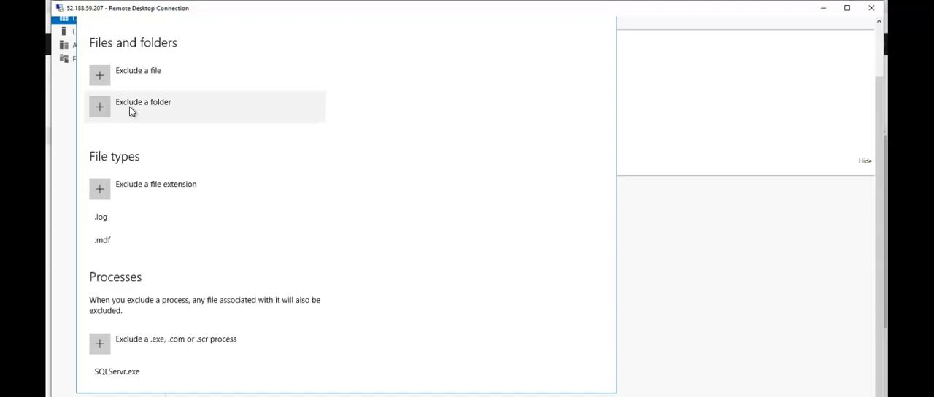
mouse_move(224, 237)
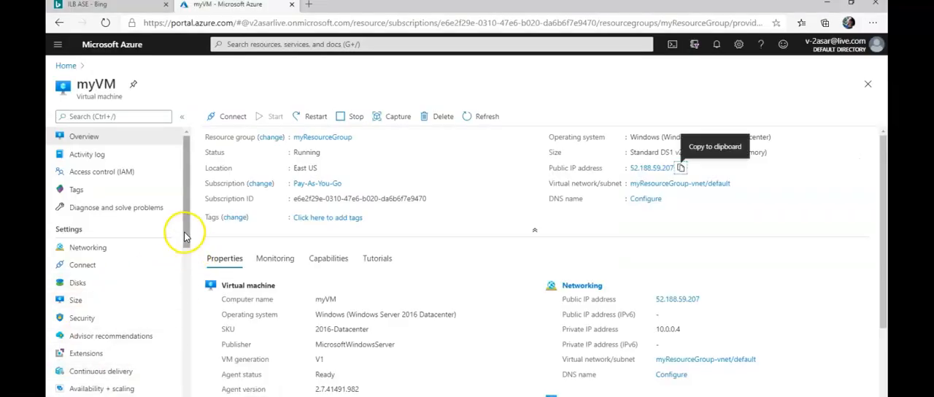
Step: Confirm IaaSAntimalware succeeded under myVM Extensions and browse the Add extension gallery
left_click(86, 299)
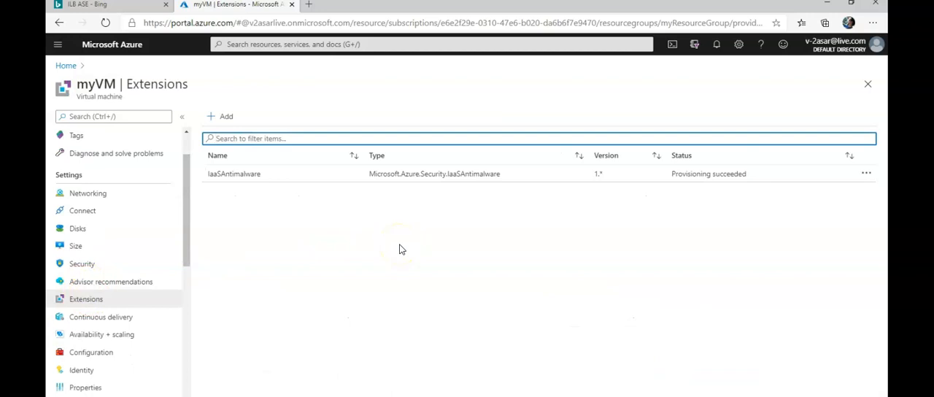
left_click(220, 116)
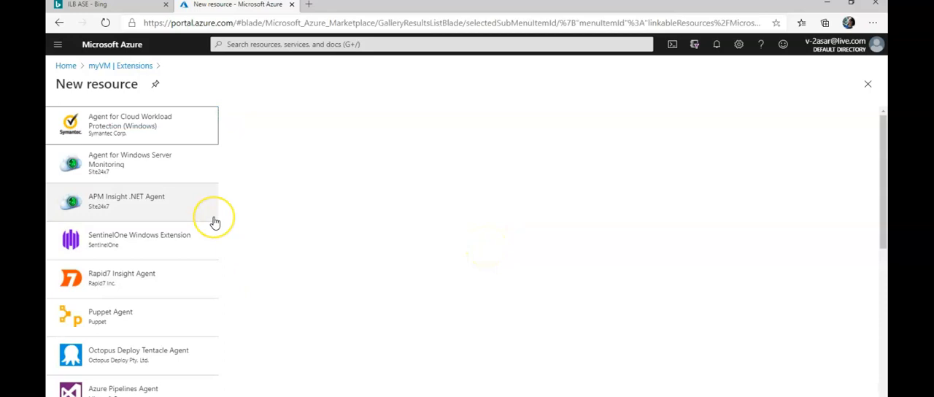
mouse_move(378, 275)
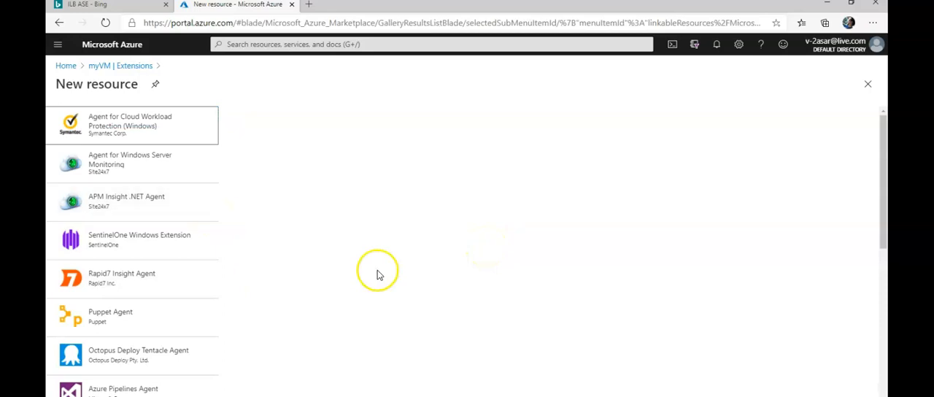
scroll("down", 3)
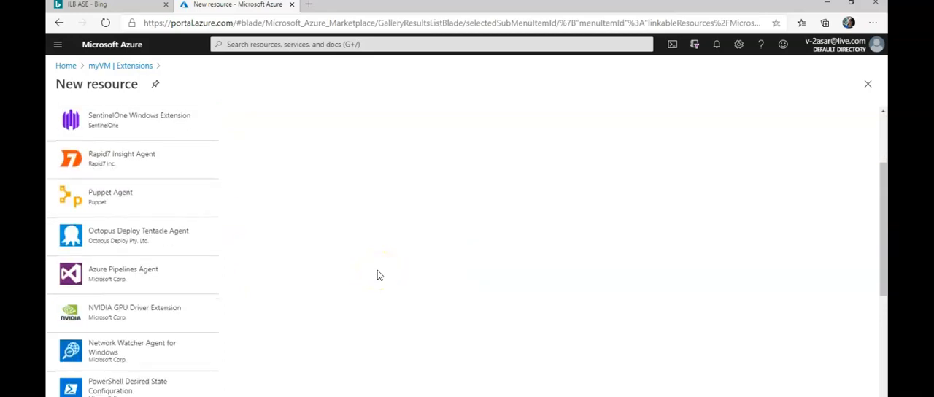